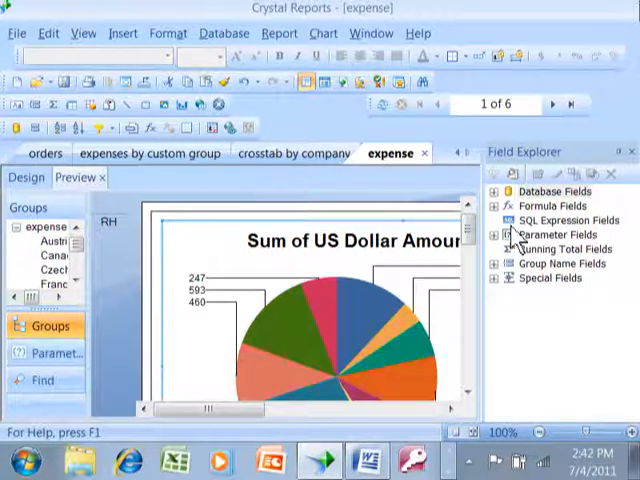
Step: In Section Expert, enable New Page After on the Report Header's Paging settings
{"action": "scroll", "scroll_direction": "down", "scroll_amount": 3}
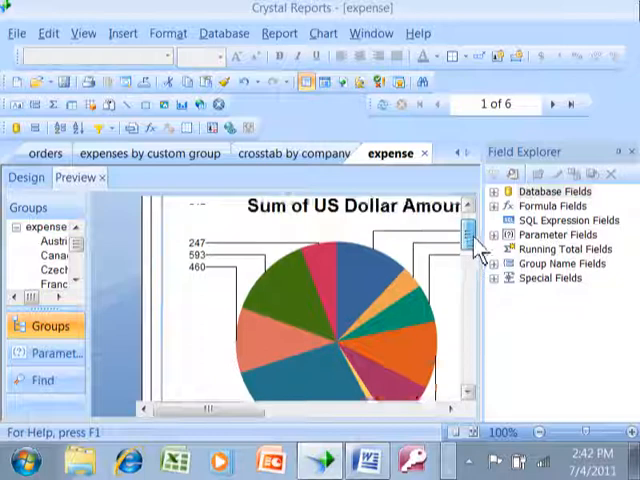
{"action": "scroll", "scroll_direction": "down", "scroll_amount": 3}
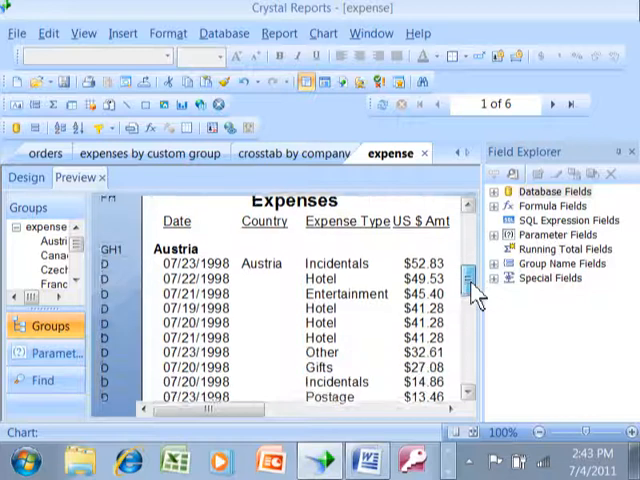
{"action": "scroll", "scroll_direction": "down", "scroll_amount": 3}
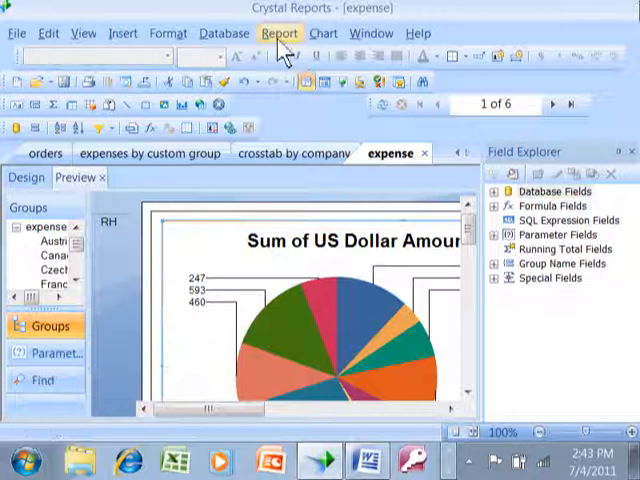
{"action": "left_click", "coordinate": [280, 32]}
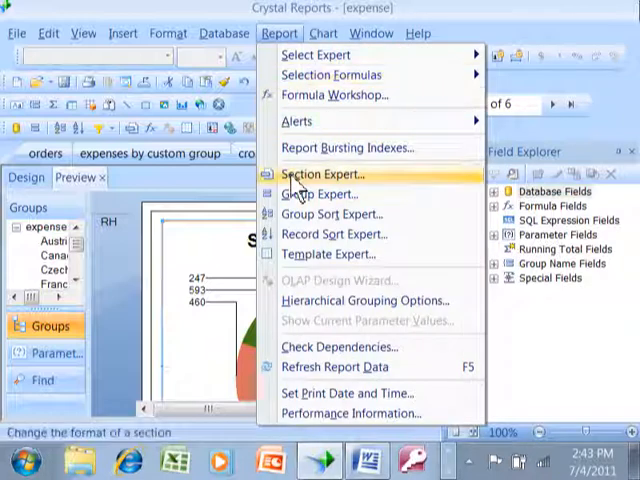
{"action": "left_click", "coordinate": [318, 174]}
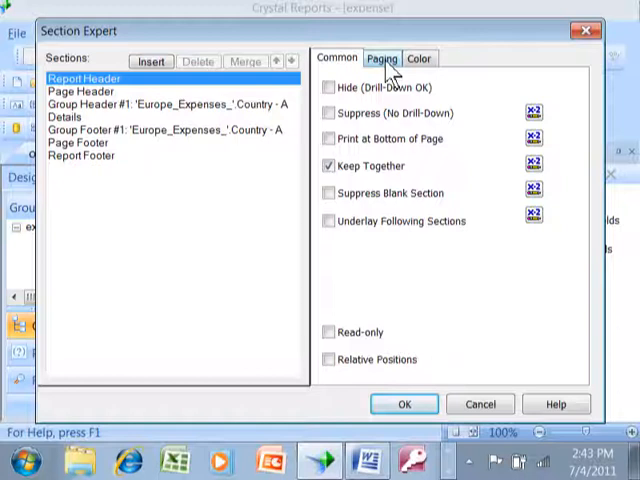
{"action": "left_click", "coordinate": [380, 56]}
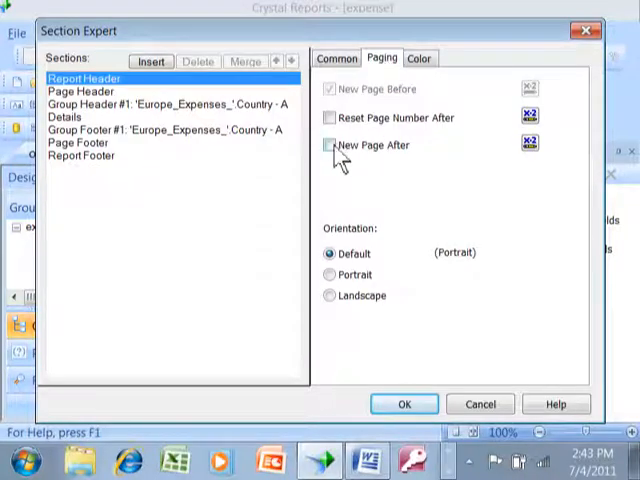
{"action": "left_click", "coordinate": [328, 144]}
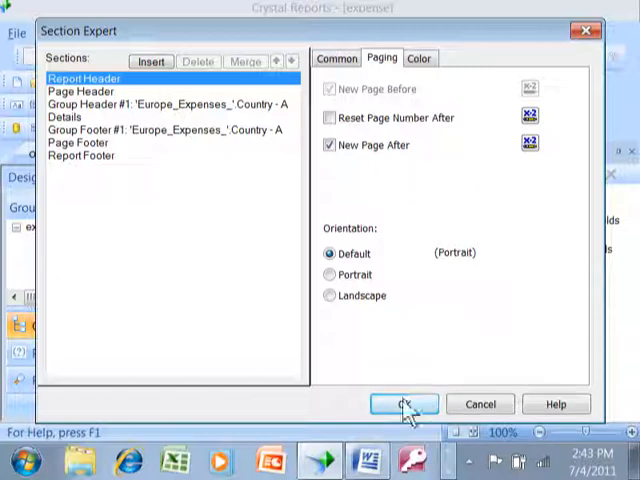
{"action": "left_click", "coordinate": [404, 404]}
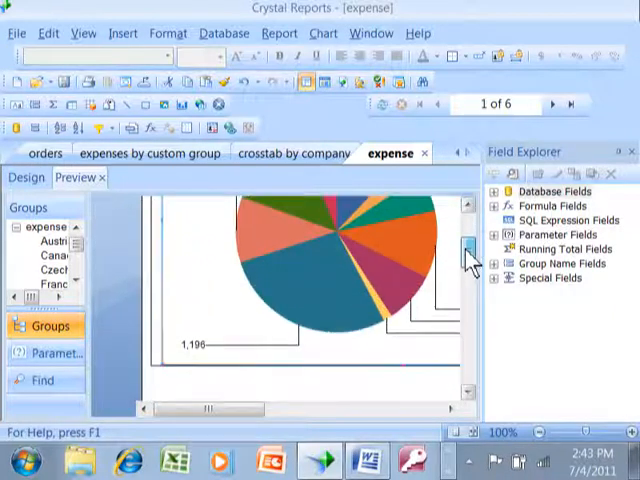
Step: Page through the preview from the chart on page 1 to France on page 3
{"action": "left_click", "coordinate": [464, 364]}
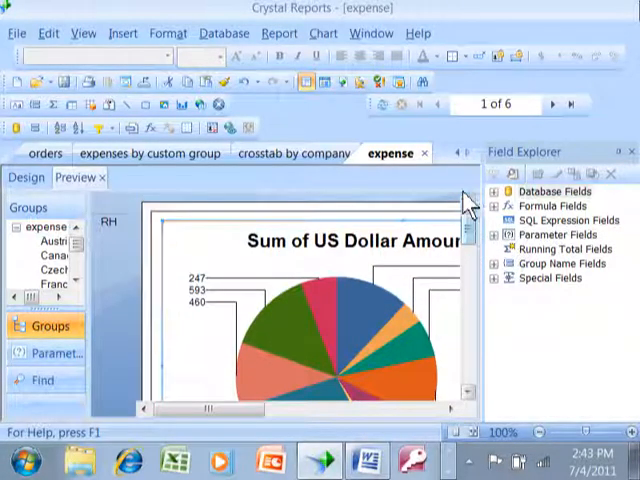
{"action": "left_click", "coordinate": [556, 104]}
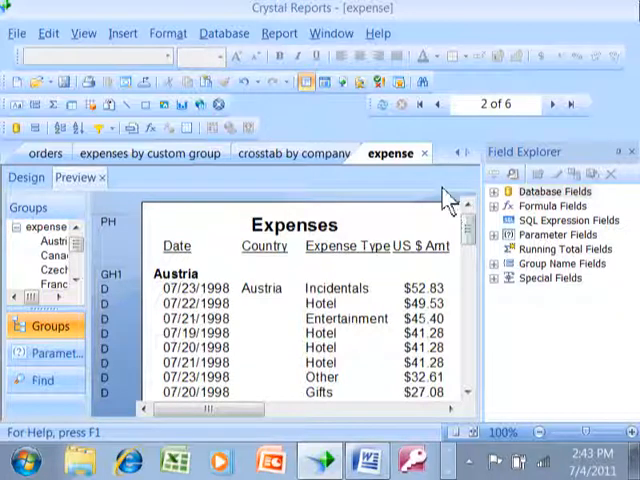
{"action": "scroll", "scroll_direction": "down", "scroll_amount": 3}
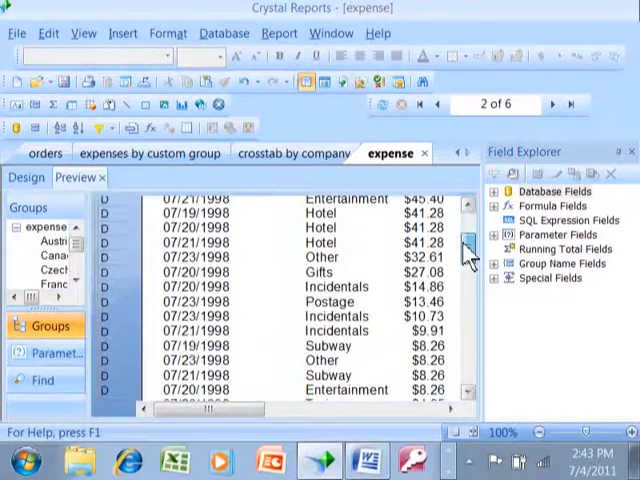
{"action": "scroll", "scroll_direction": "down", "scroll_amount": 3}
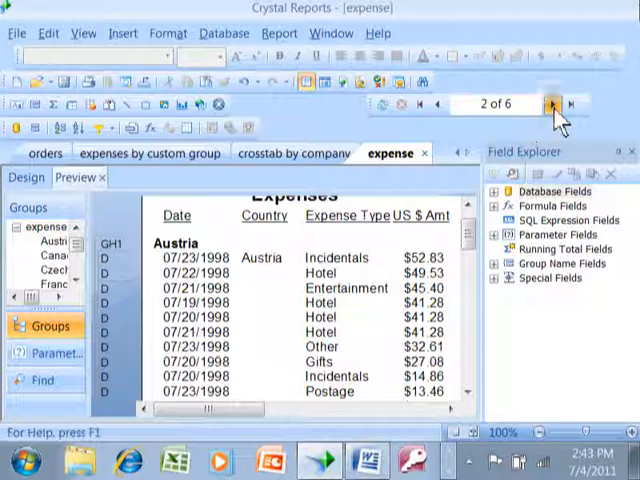
{"action": "left_click", "coordinate": [552, 104]}
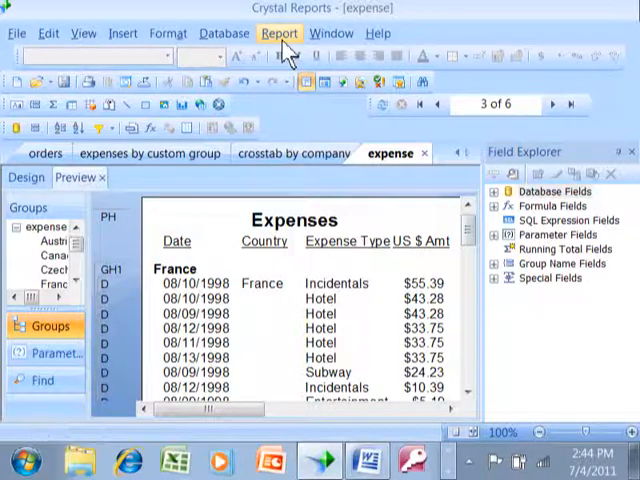
Step: In Section Expert, enable New Page After on Group Footer #1 so each country starts a new page
{"action": "left_click", "coordinate": [280, 32]}
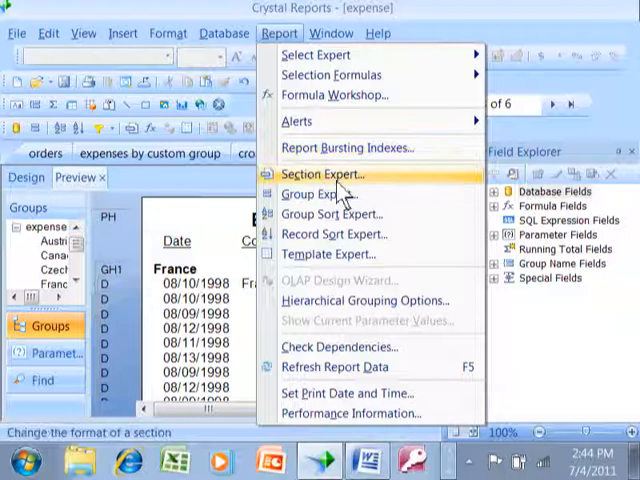
{"action": "left_click", "coordinate": [320, 172]}
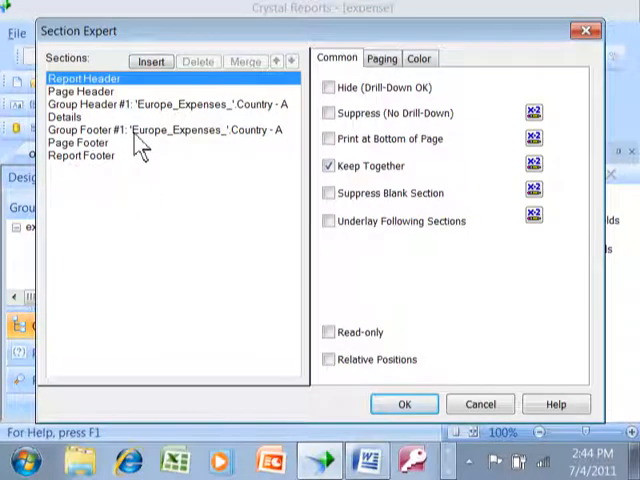
{"action": "left_click", "coordinate": [388, 58]}
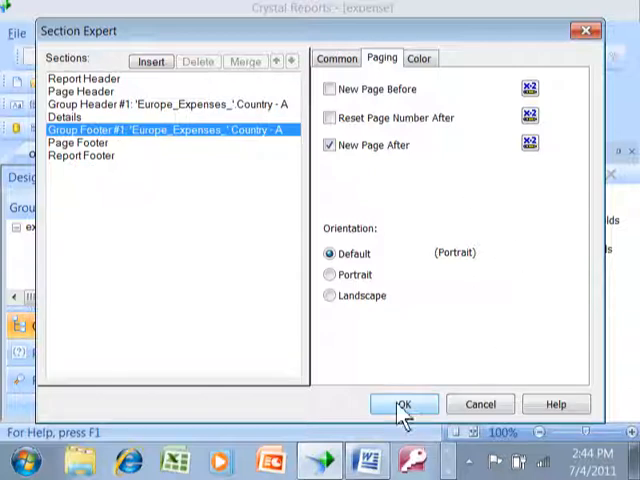
{"action": "left_click", "coordinate": [404, 404]}
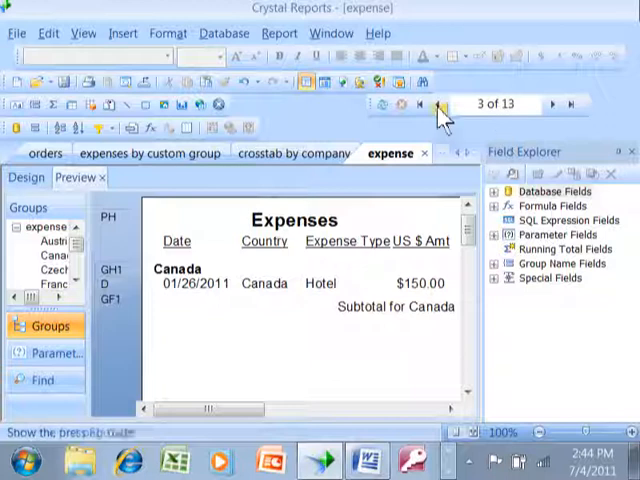
Step: Return to page 1 and page forward through Austria, Czech Republic and France on separate pages
{"action": "left_click", "coordinate": [436, 104]}
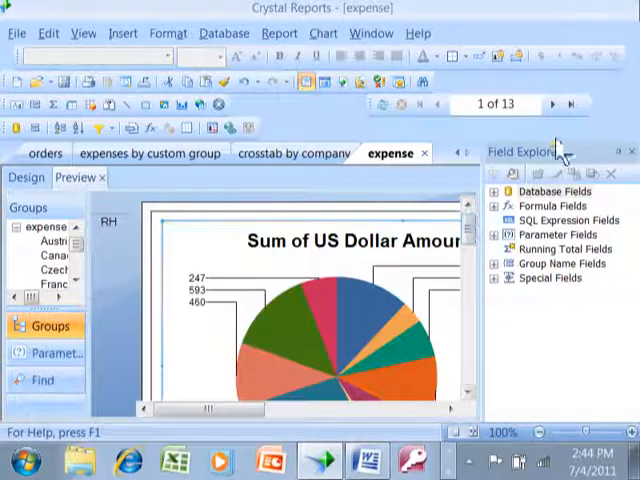
{"action": "left_click", "coordinate": [554, 104]}
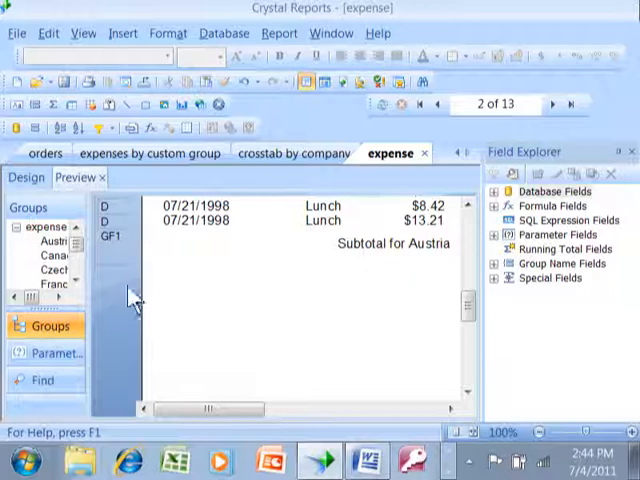
{"action": "mouse_move", "coordinate": [350, 270]}
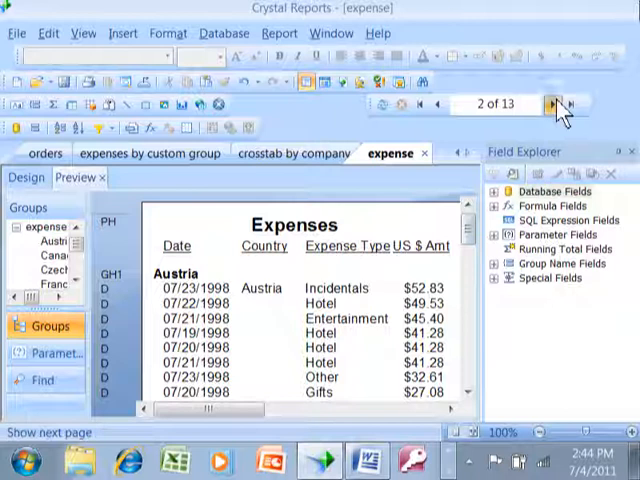
{"action": "left_click", "coordinate": [556, 104]}
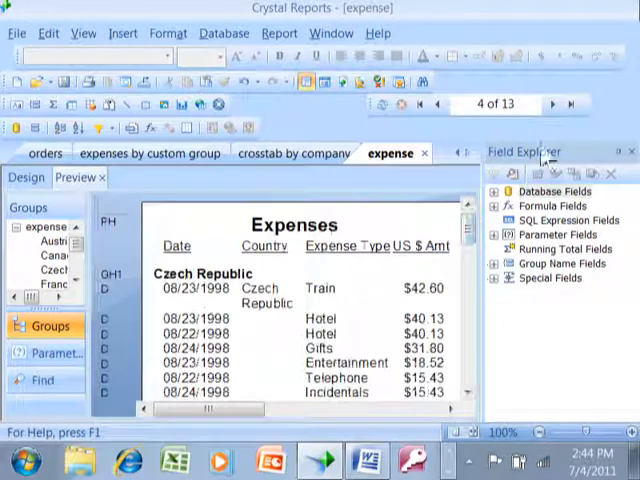
{"action": "left_click", "coordinate": [408, 104]}
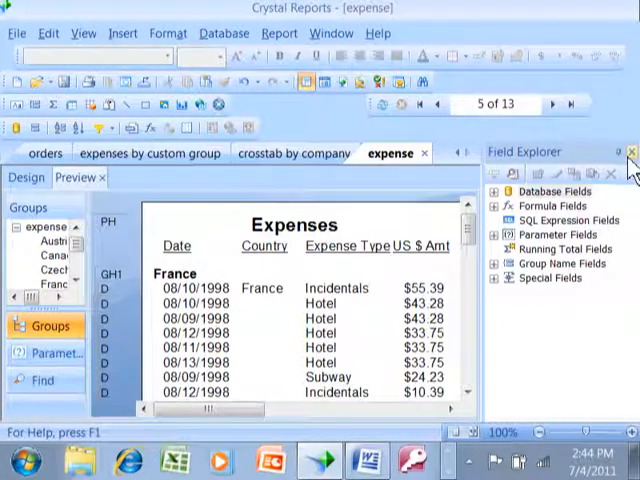